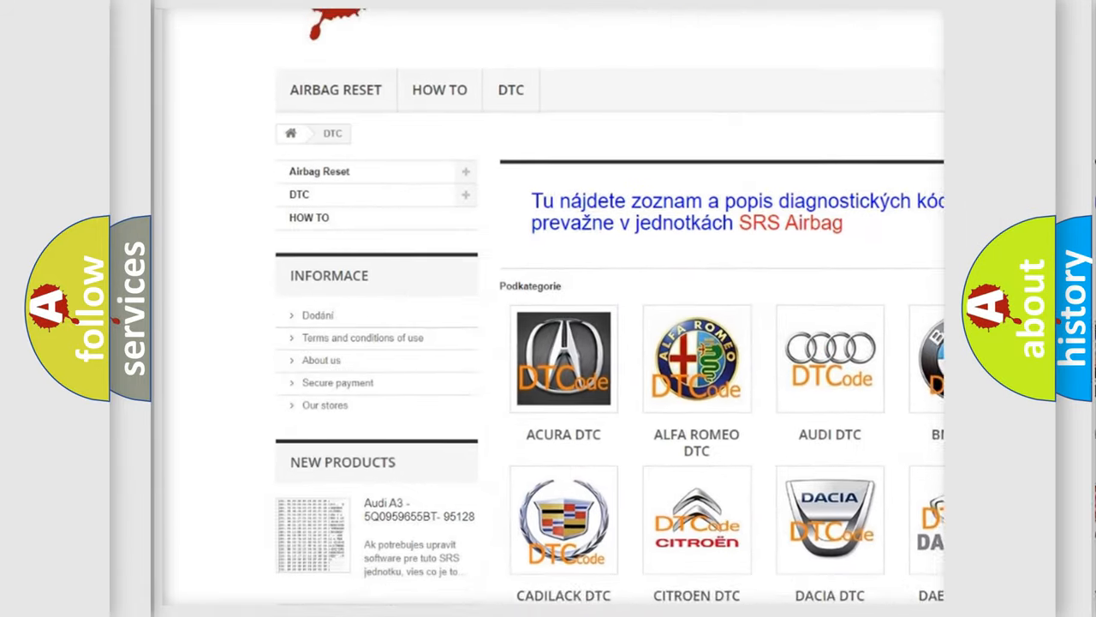
scroll(down, 3)
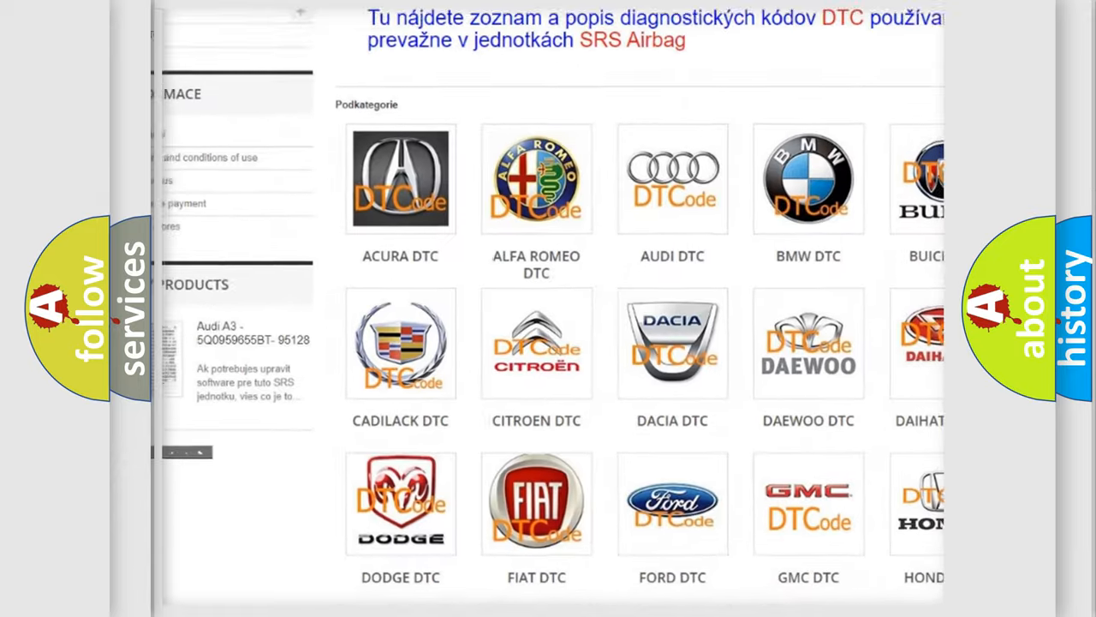